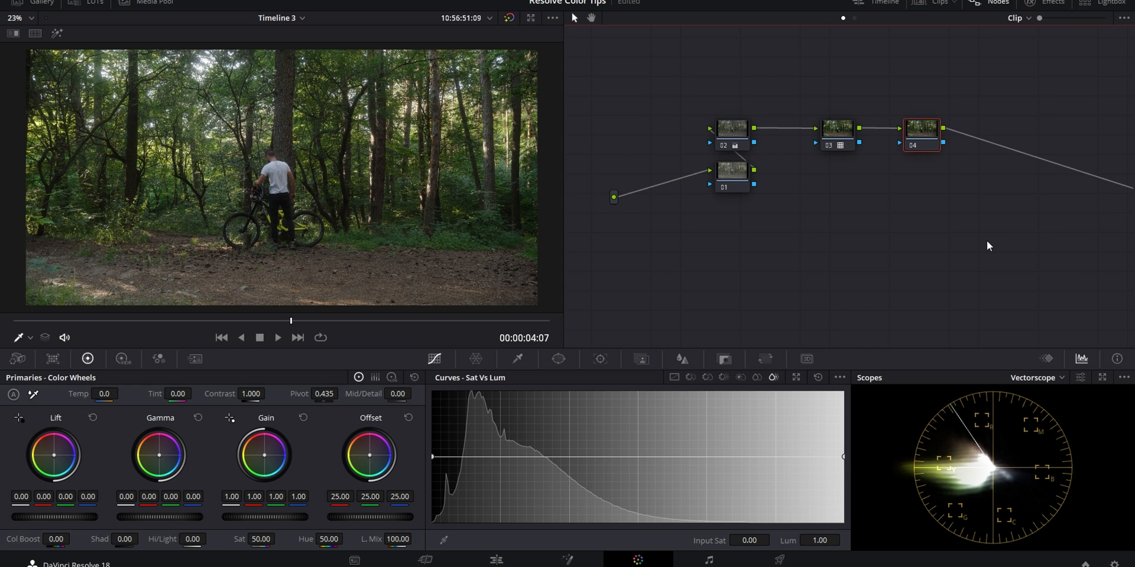
Step: Show the custom RGB curves on the current node instead of Sat vs Lum
left_click(517, 359)
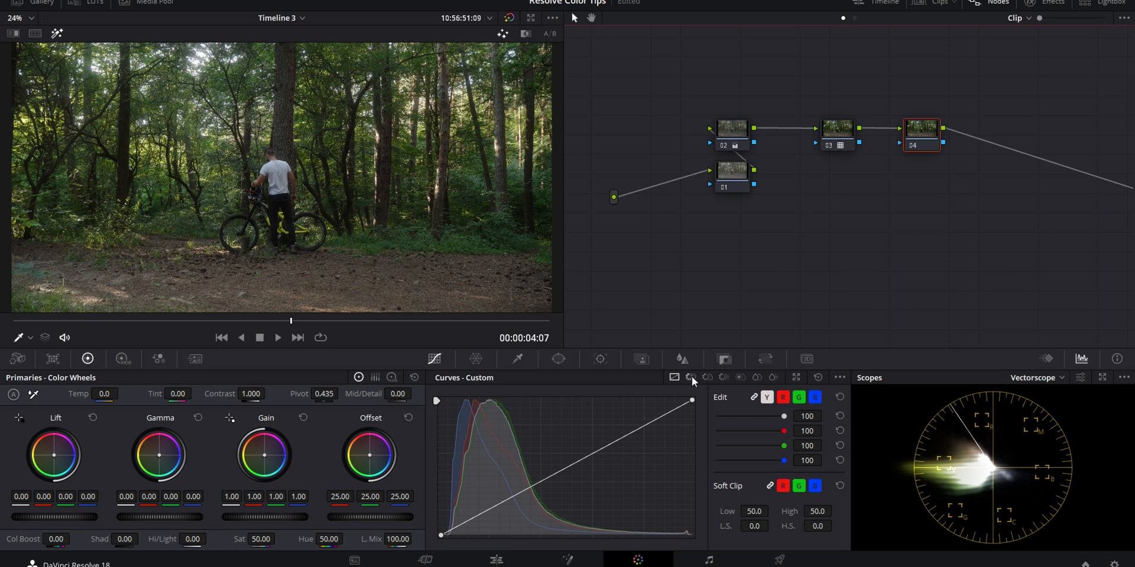
Step: Show the Hue vs Hue curve on node 4 and nudge a control point, leaving it flat
left_click(690, 377)
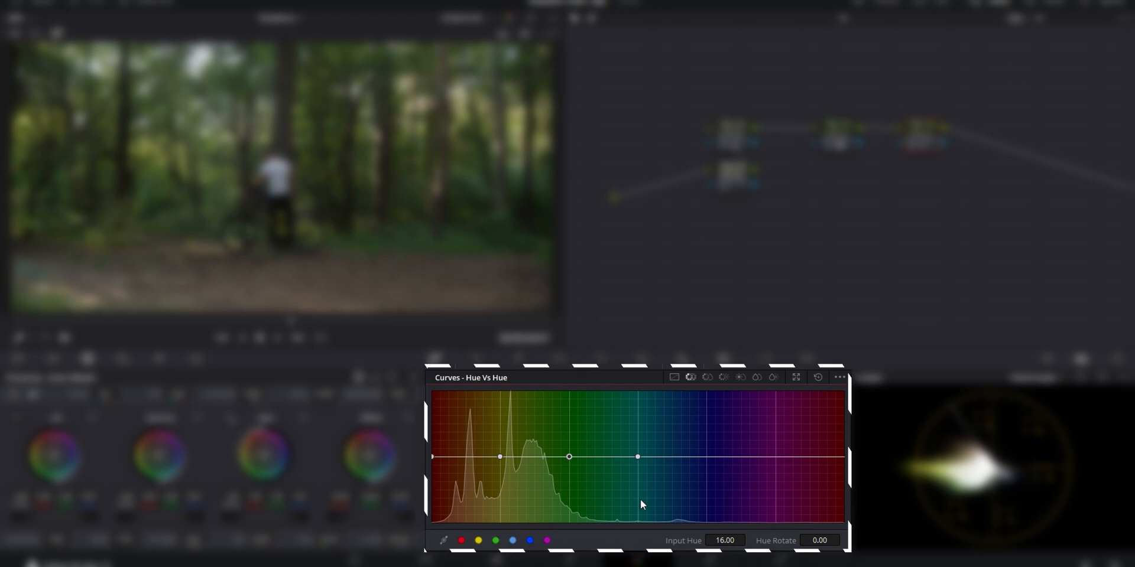
mouse_move(673, 454)
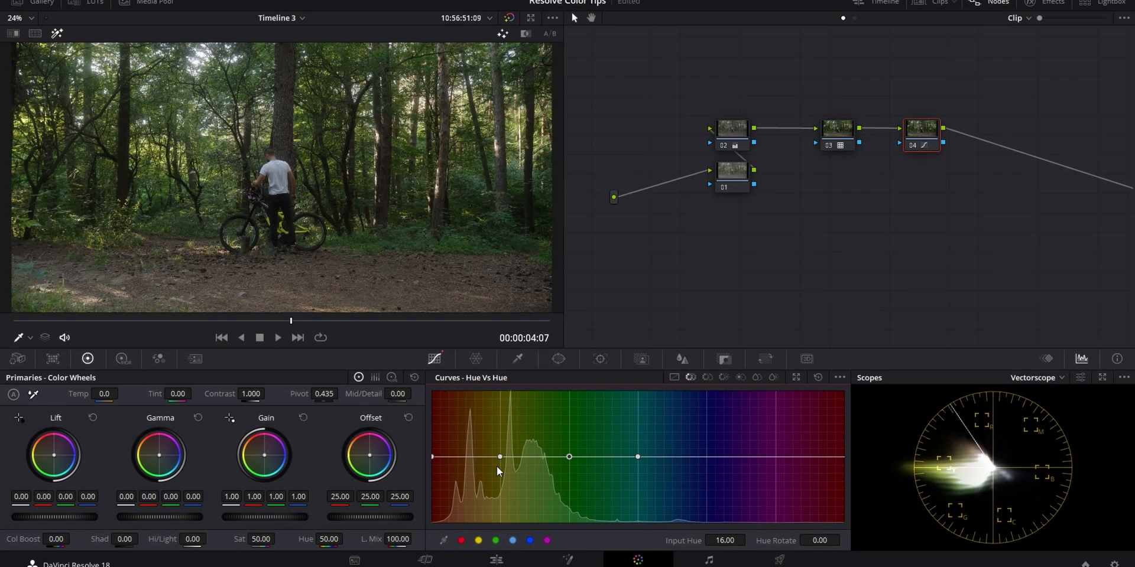
left_click_drag(499, 457, 497, 466)
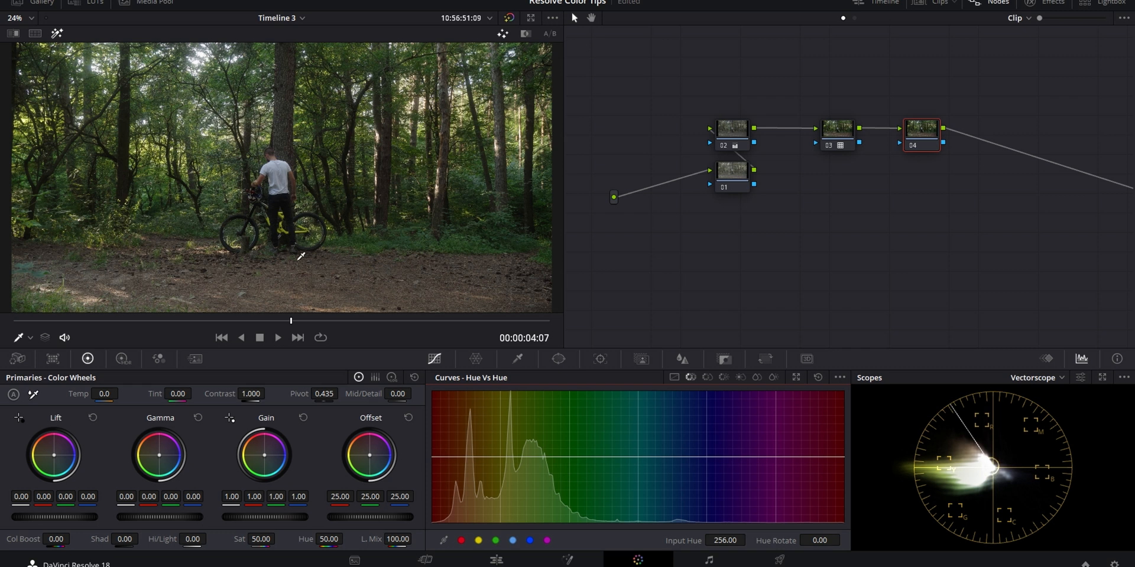
mouse_move(276, 153)
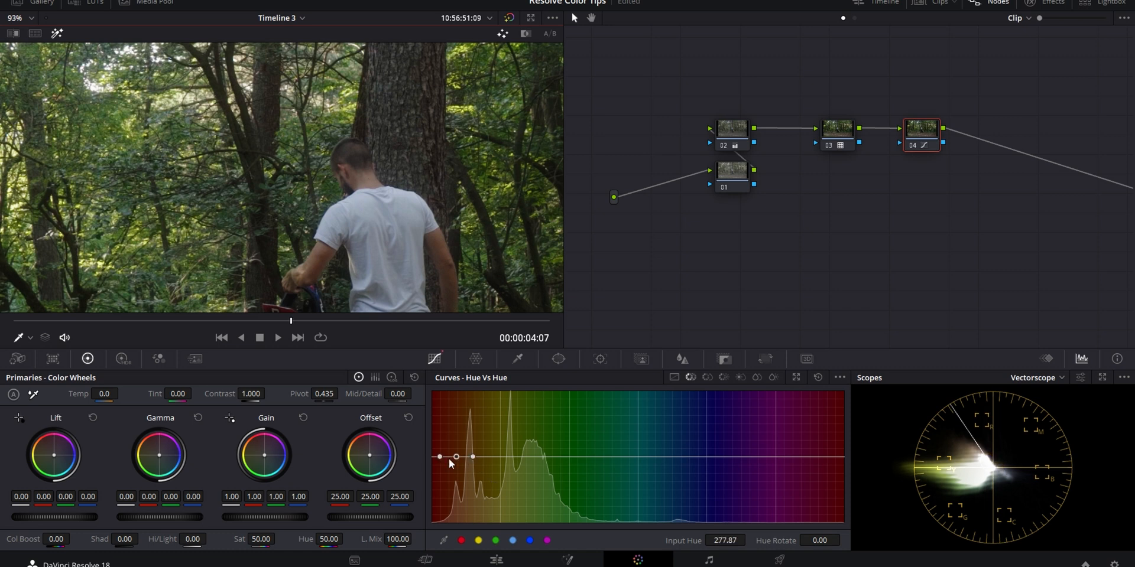
left_click_drag(472, 456, 458, 470)
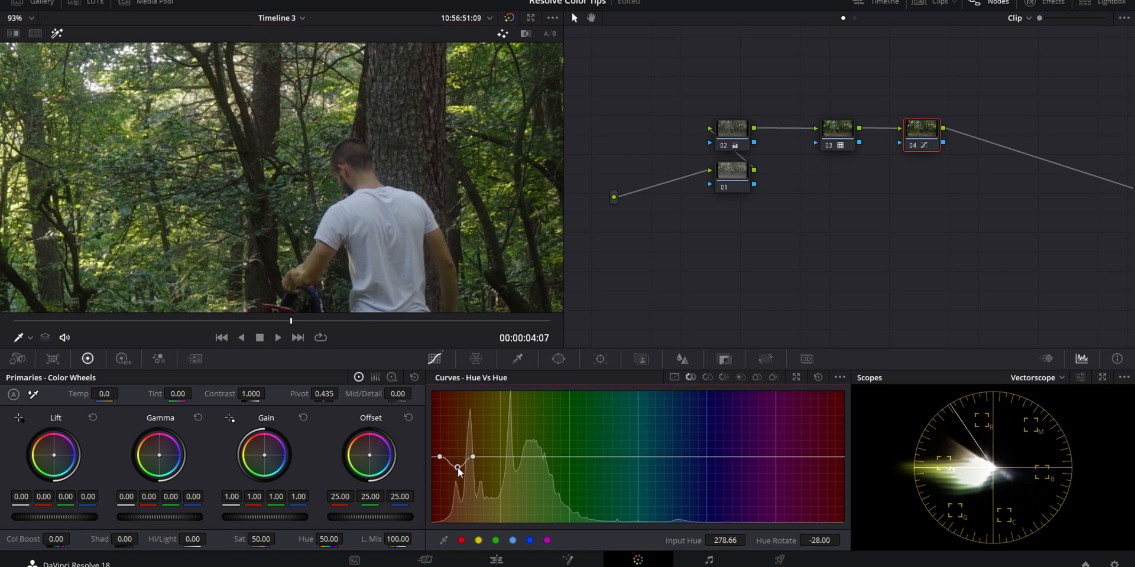
left_click_drag(458, 469, 449, 441)
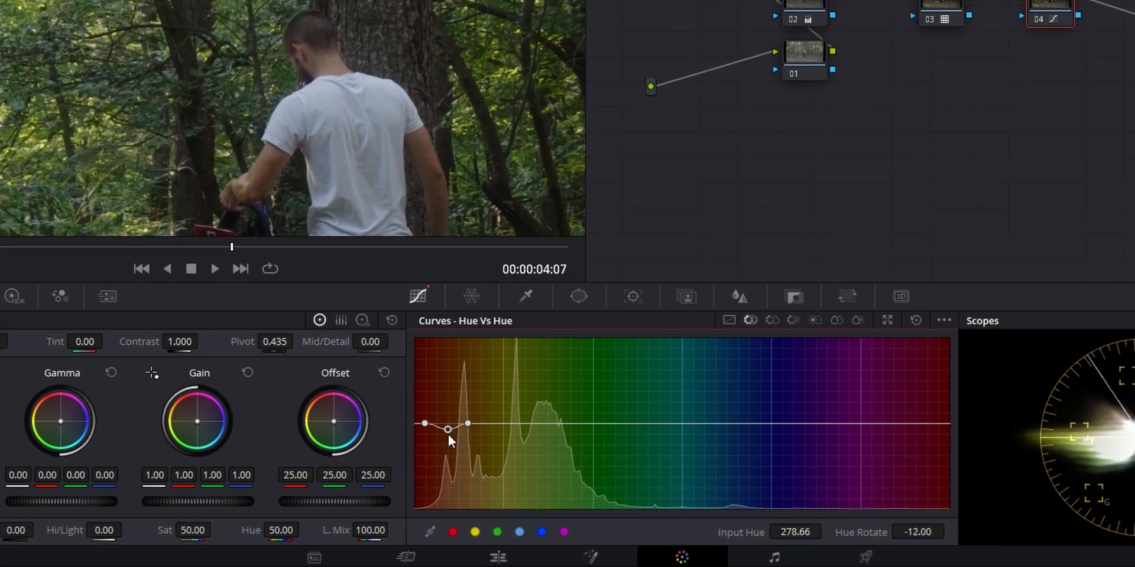
left_click_drag(447, 428, 447, 430)
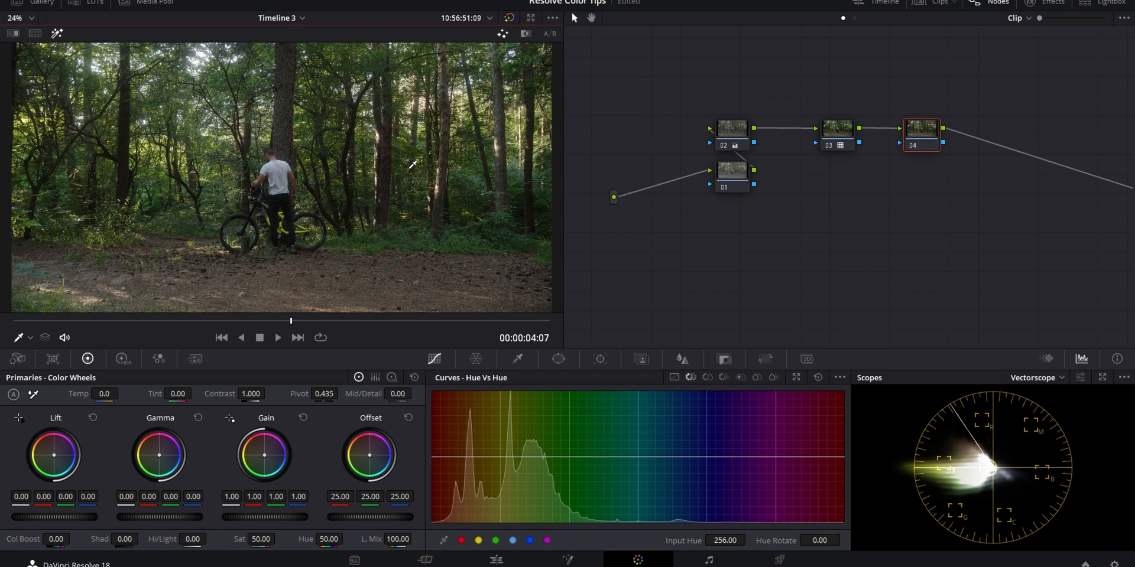
mouse_move(708, 377)
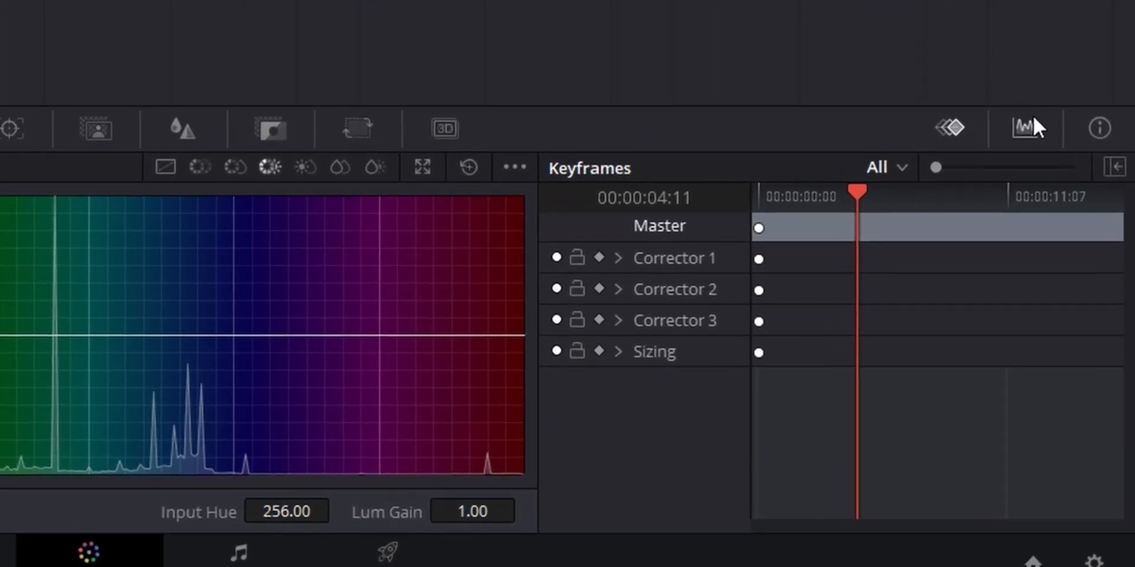
Step: Bring the video scopes back and keep Vectorscope as the displayed scope
left_click(1024, 129)
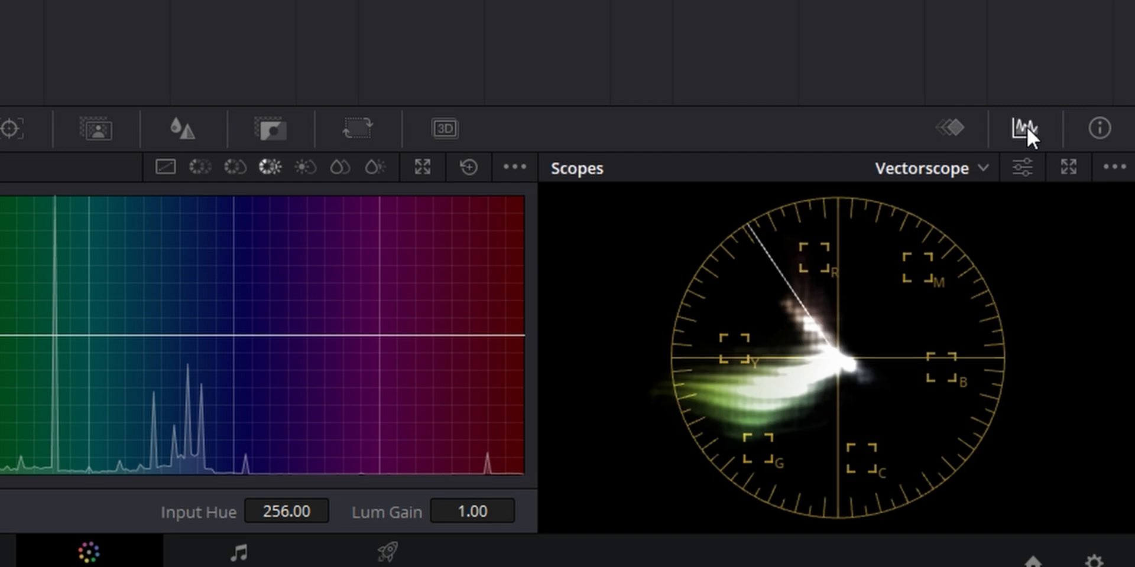
left_click(930, 168)
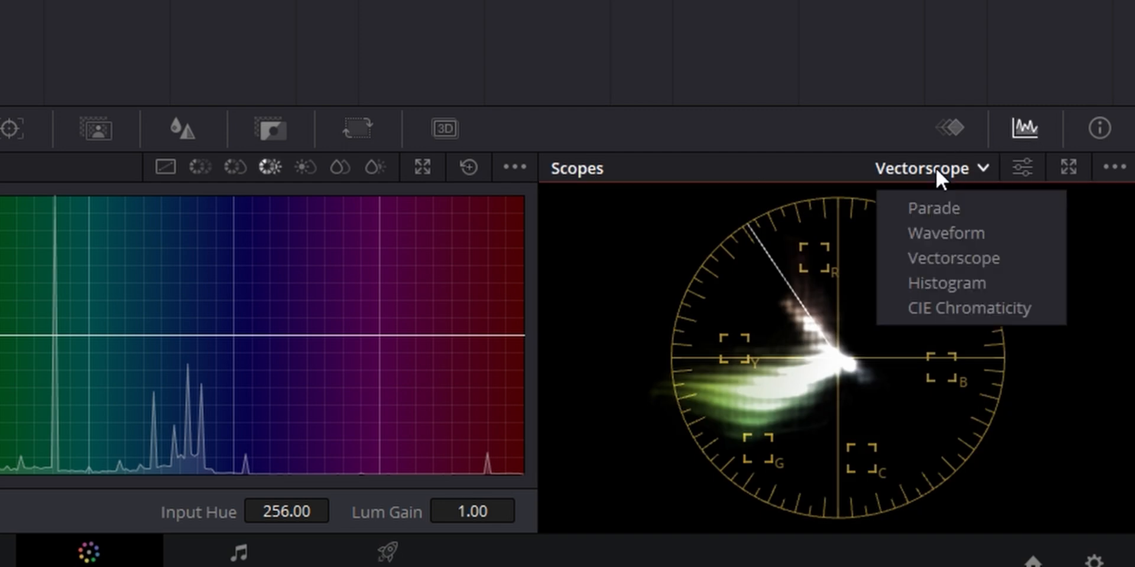
left_click(952, 257)
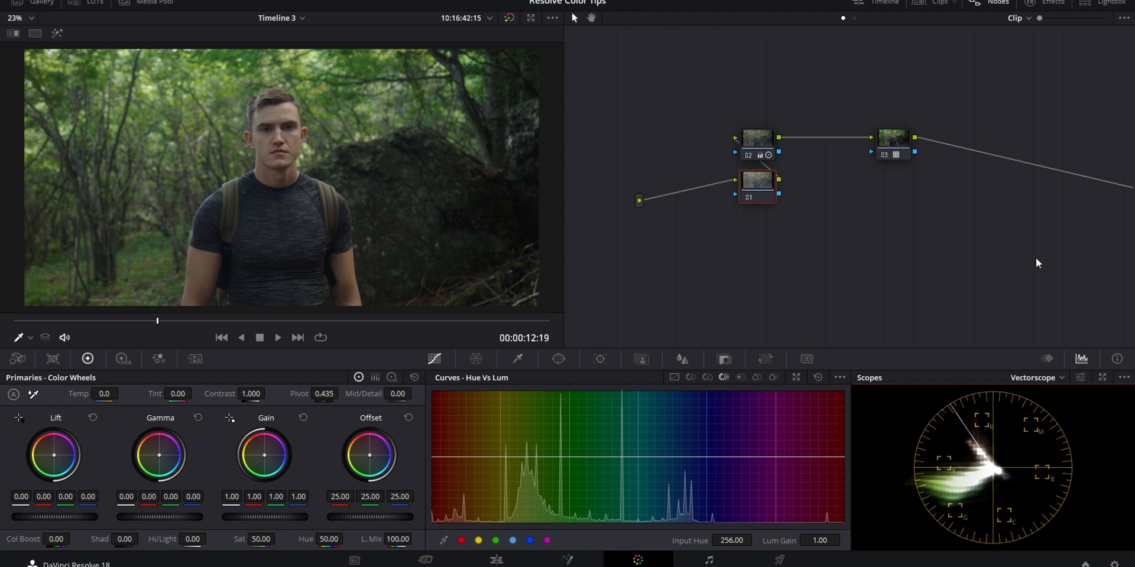
mouse_move(382, 465)
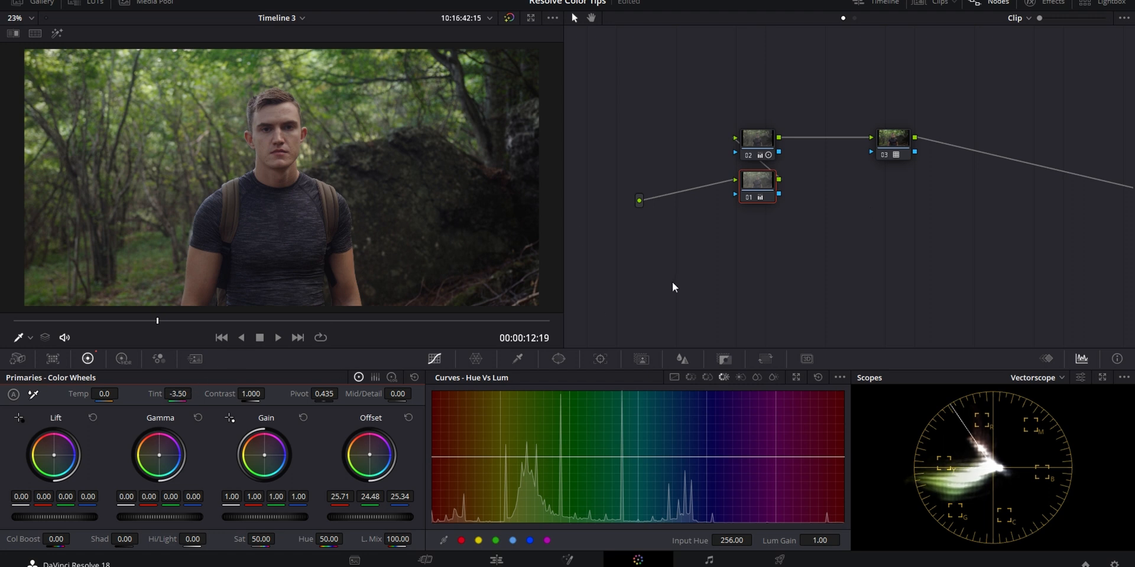
Step: Set node 01's Temp to 40.0 to warm the backpack clip's white balance
type("40.0")
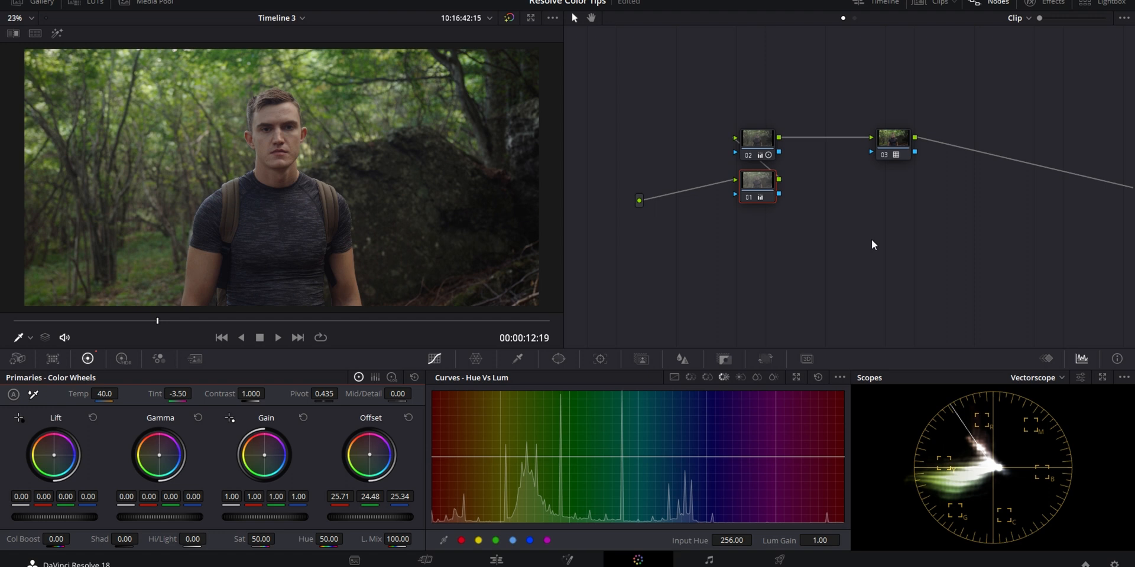
mouse_move(970, 494)
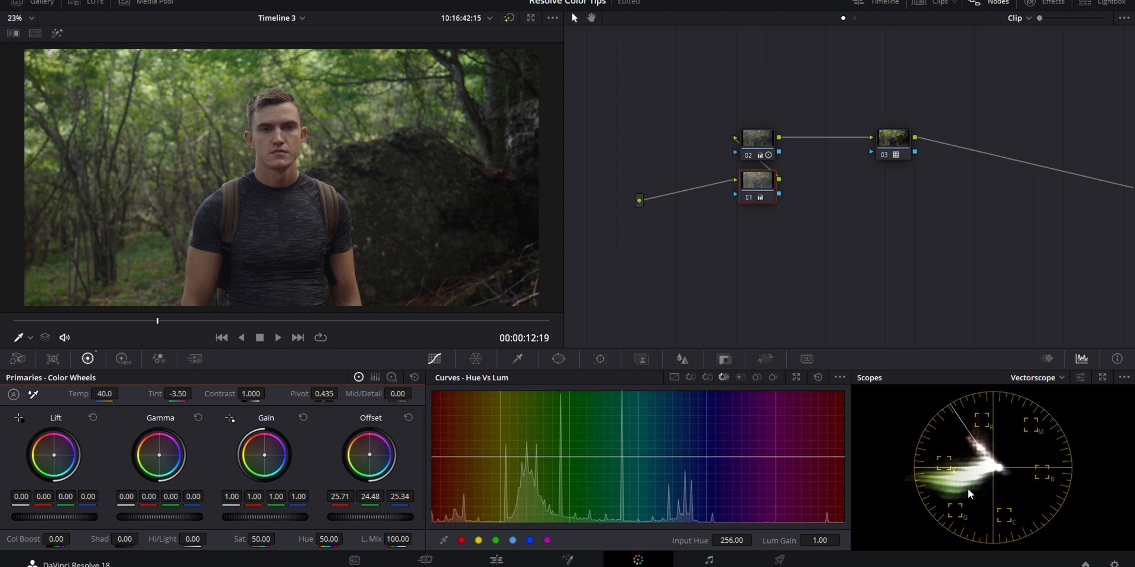
mouse_move(1005, 468)
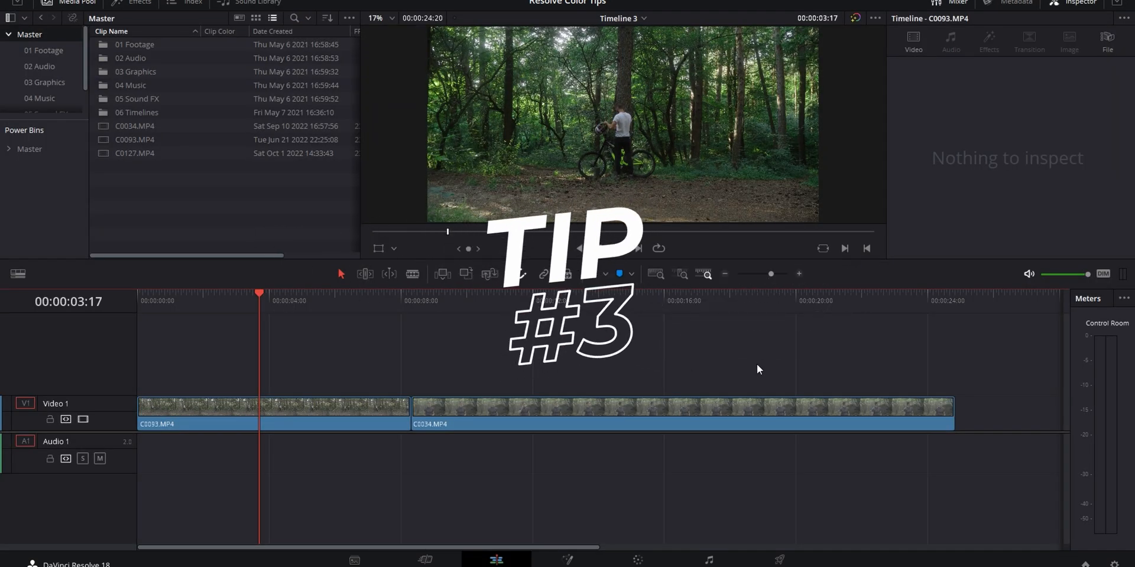
Step: Load the forest bike clip C0093.MP4 for grading and bring up the node graph options
left_click(272, 413)
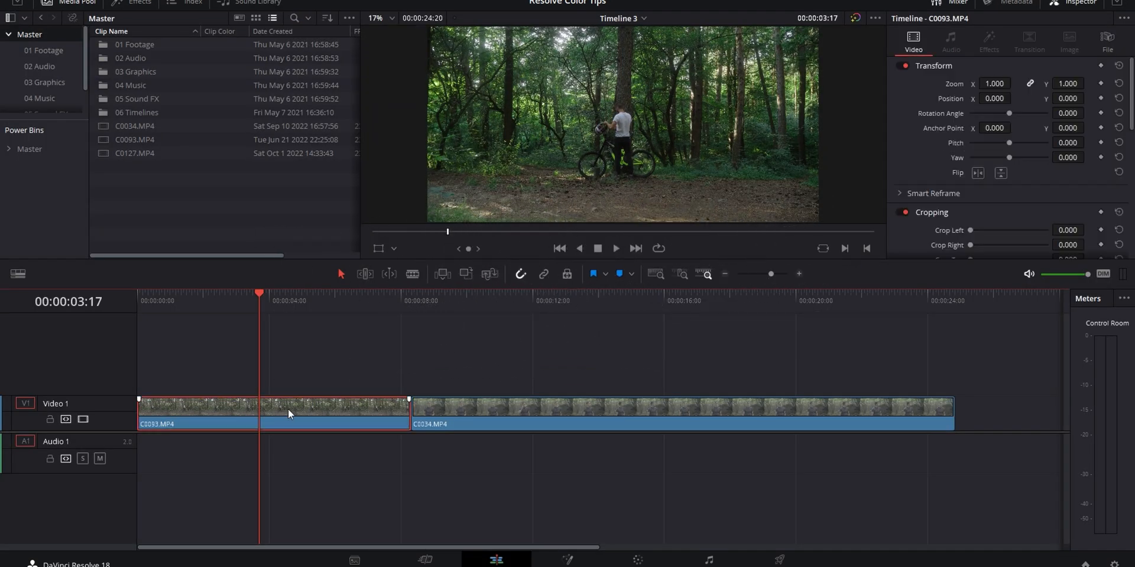
scroll("down", 3)
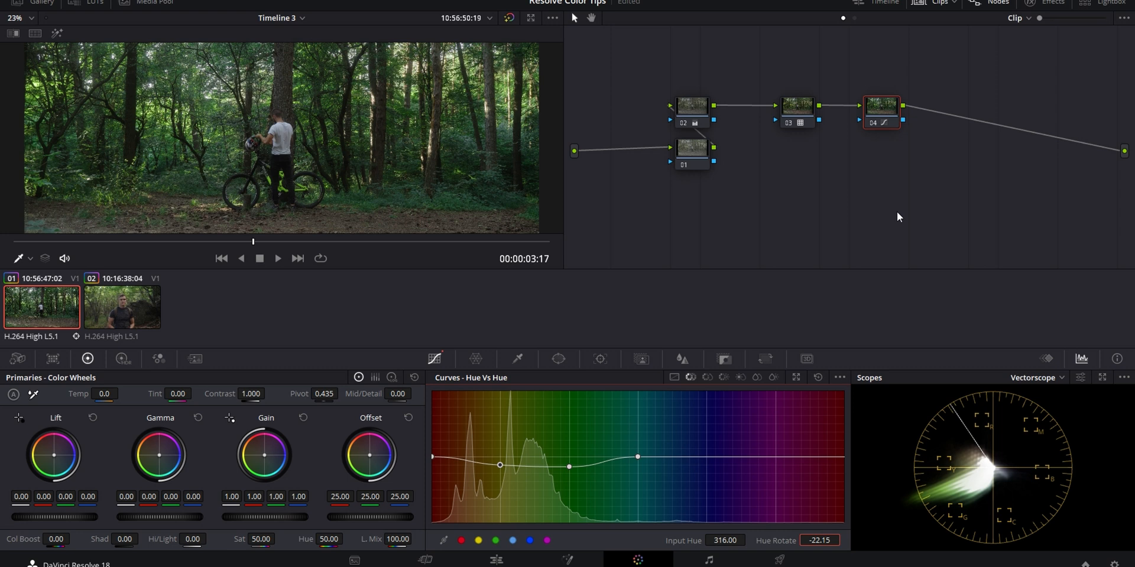
right_click(881, 109)
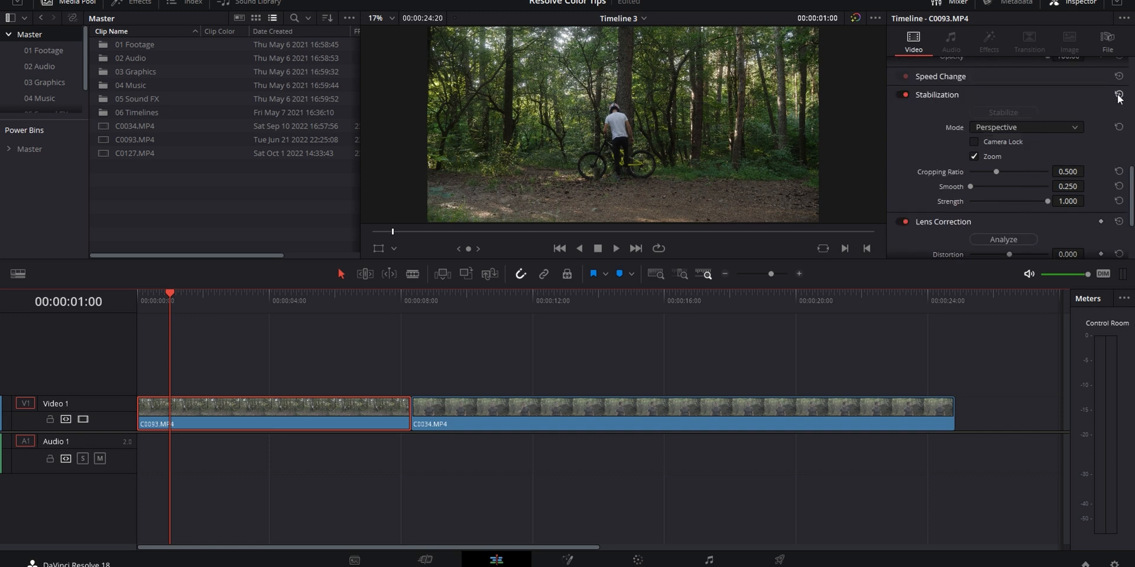
Step: Run Perspective-mode stabilization analysis on C0093.MP4 with zoom on and strength 1.000
left_click(1004, 113)
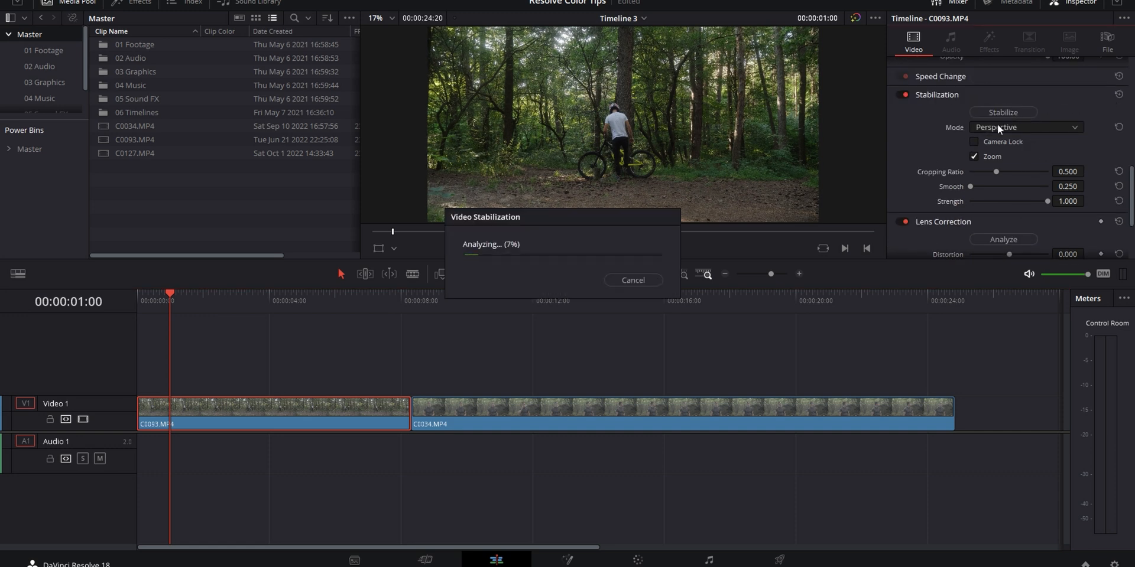
left_click(631, 280)
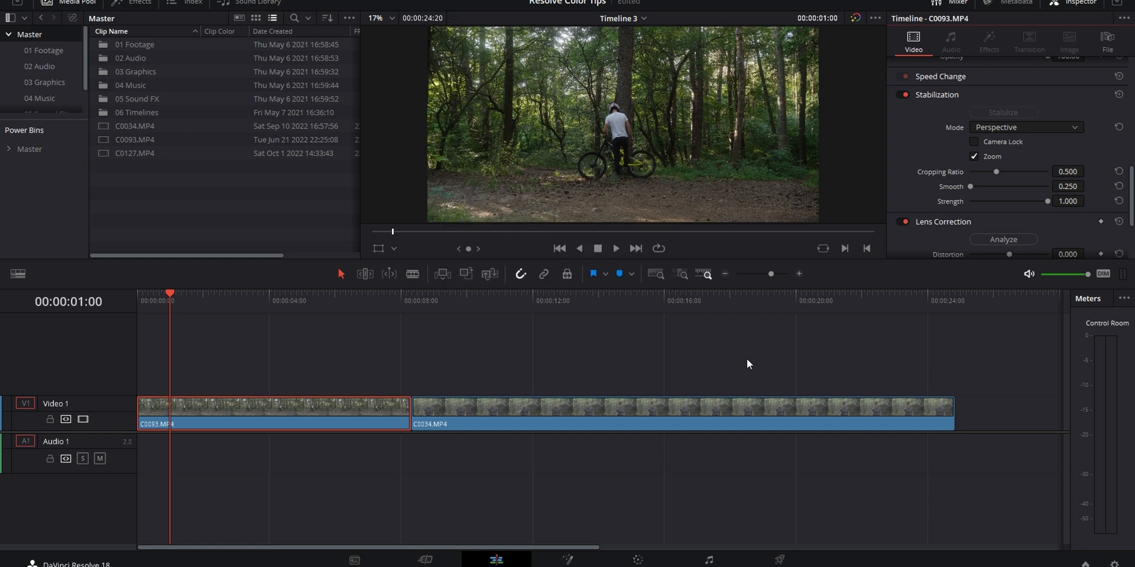
left_click(457, 558)
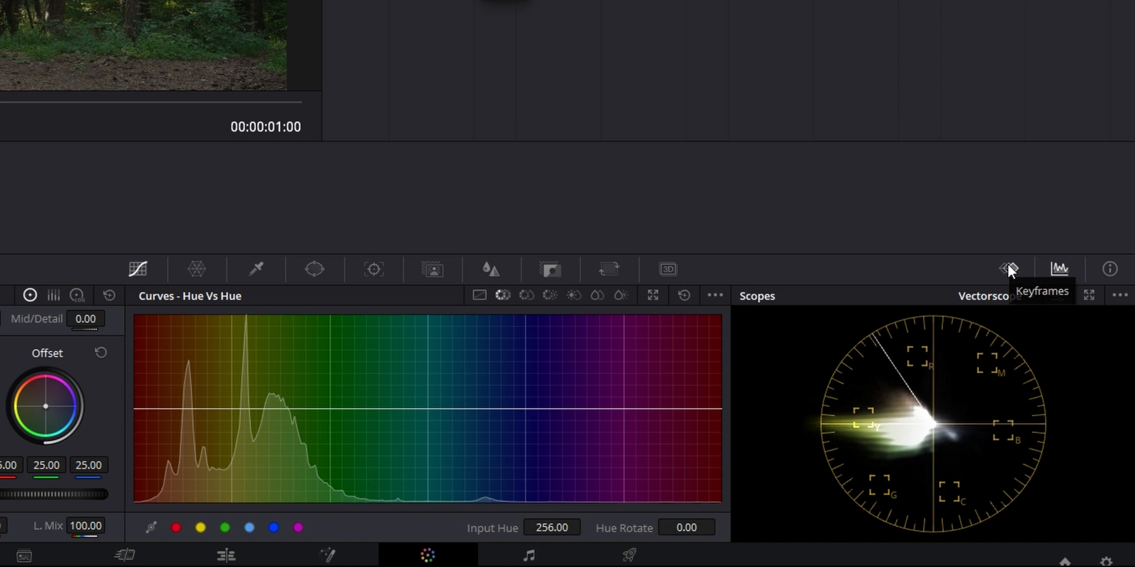
Step: Show the clip's keyframe tracks and choose which keyframe type to display
left_click(1008, 270)
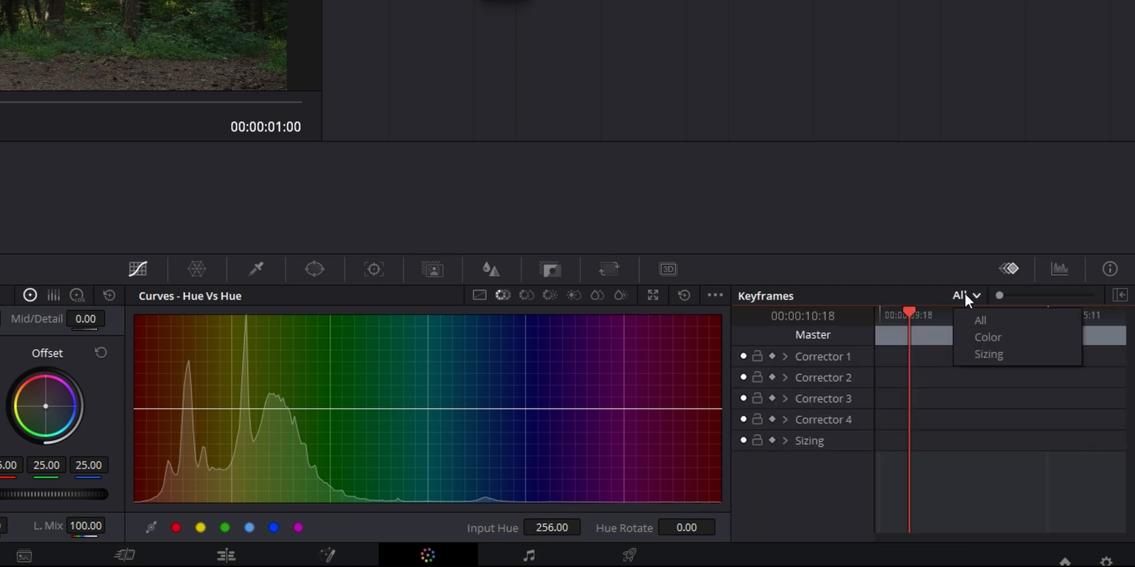
left_click(987, 337)
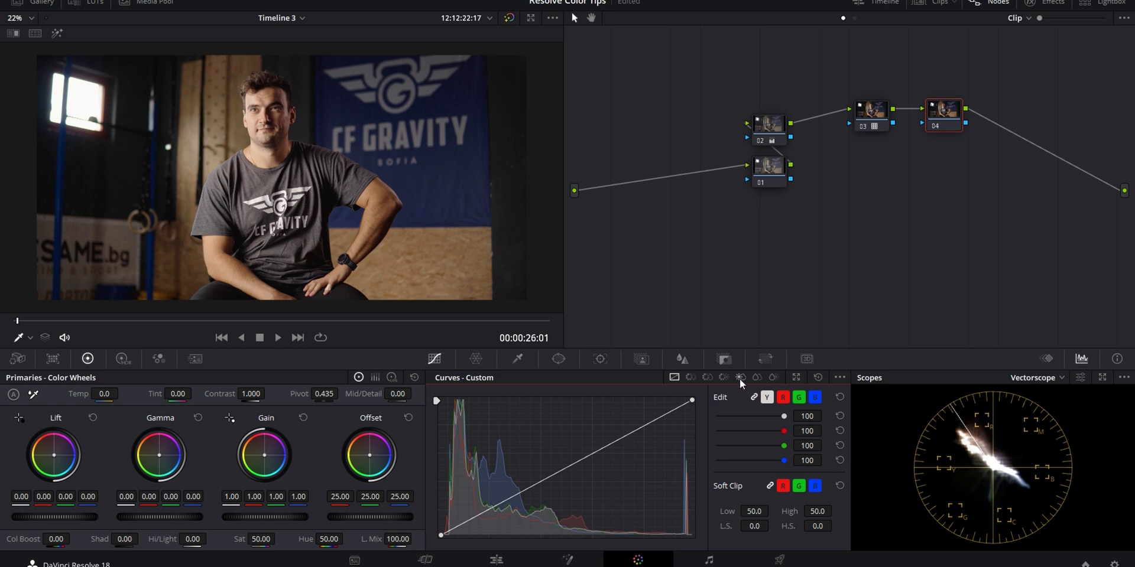
mouse_move(740, 377)
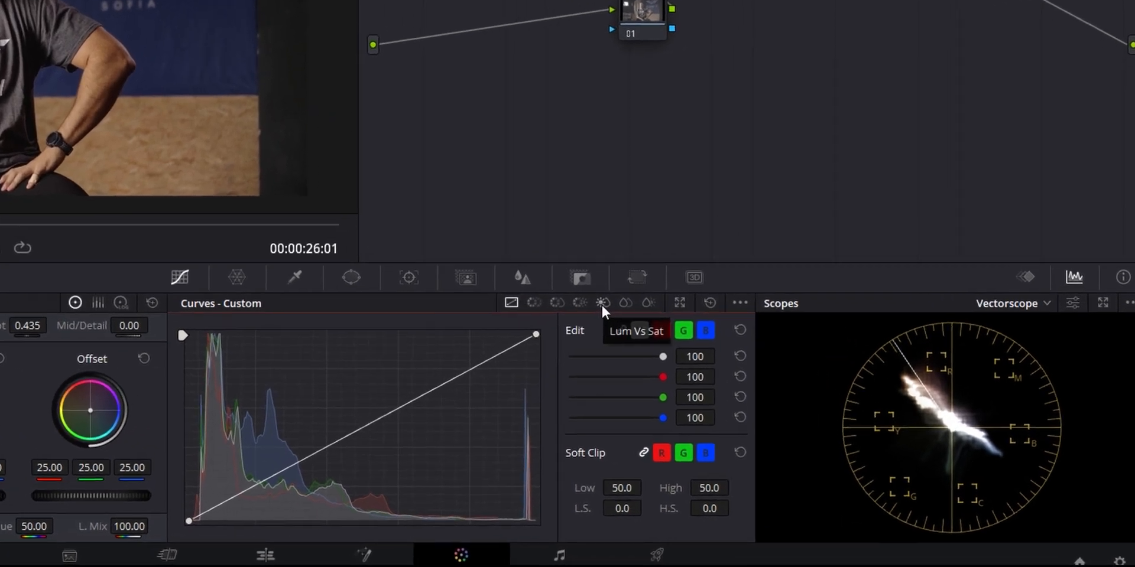
Step: Roll off saturation in the deepest shadows and brightest highlights with node 04's Lum vs Sat curve
left_click(603, 302)
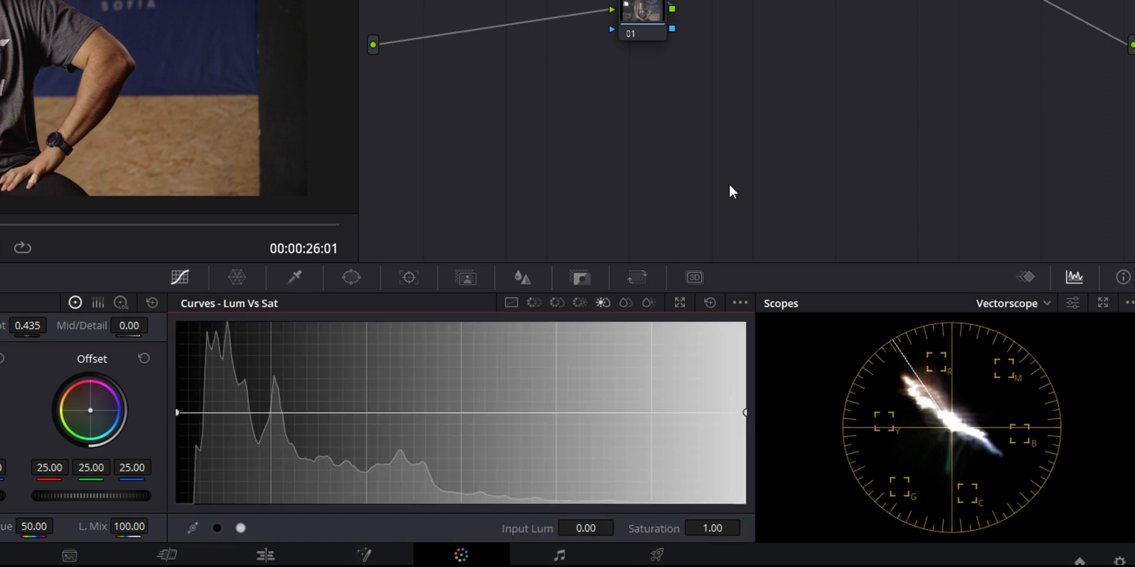
mouse_move(761, 162)
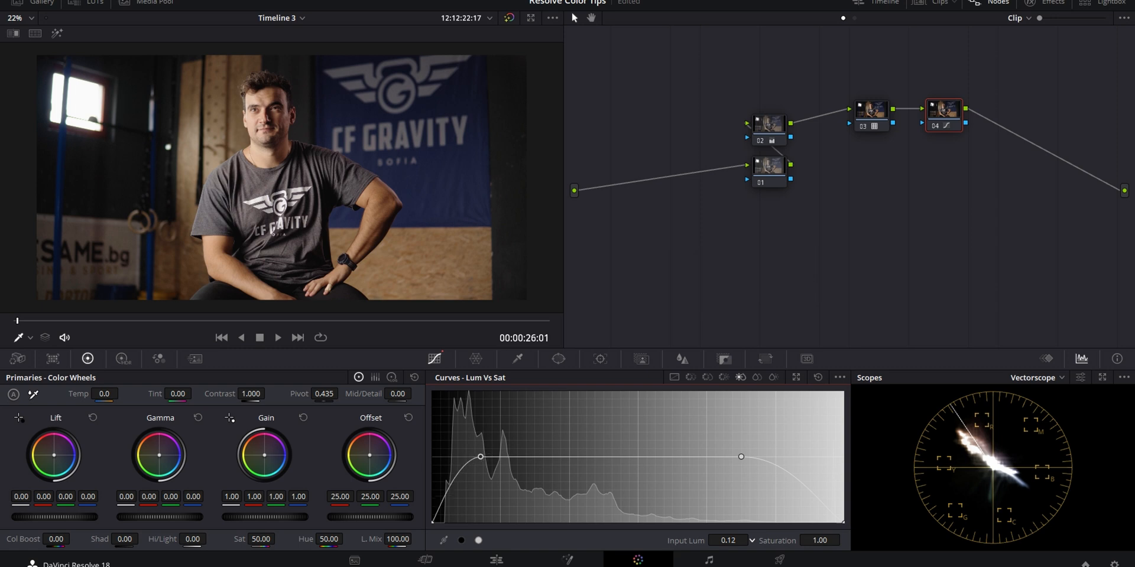
left_click_drag(480, 456, 483, 457)
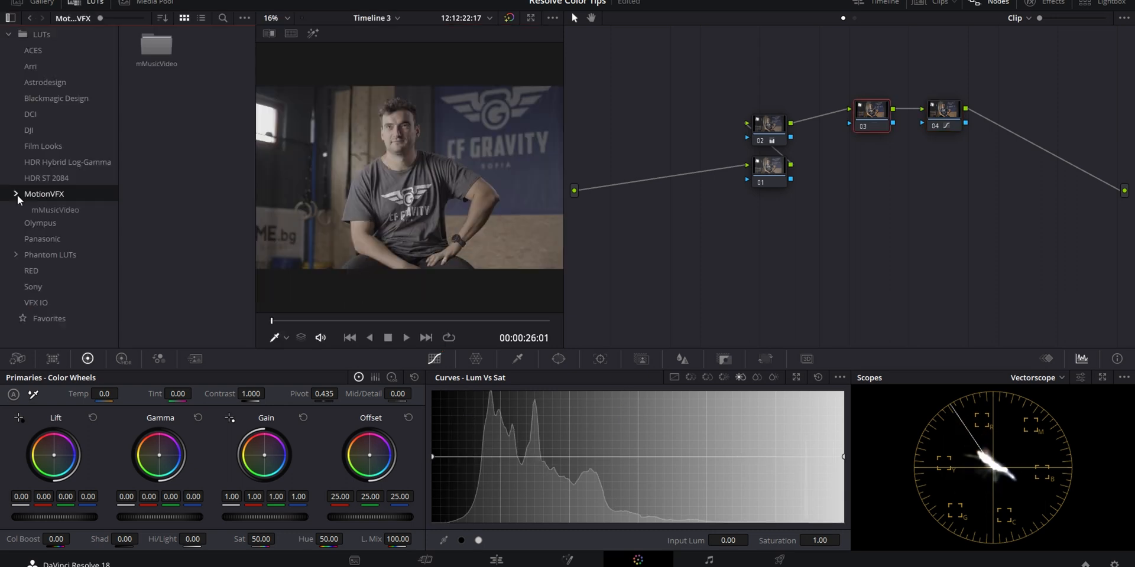
Step: Collapse the MotionVFX folder and reach the favourite Phantom ARRI (WB Offset) LUT from node 03's options
left_click(16, 256)
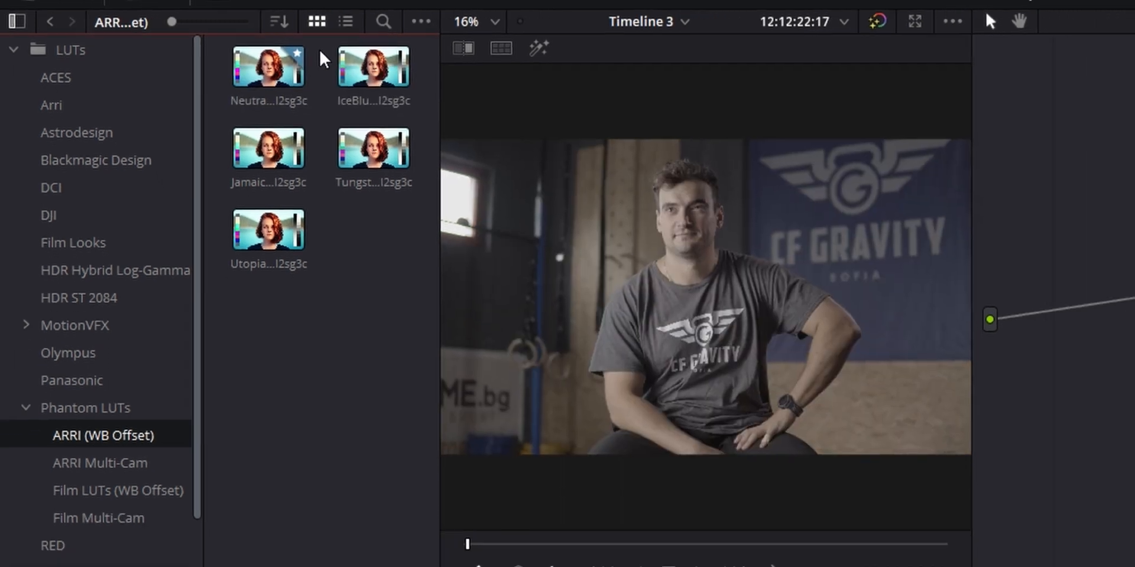
right_click(665, 127)
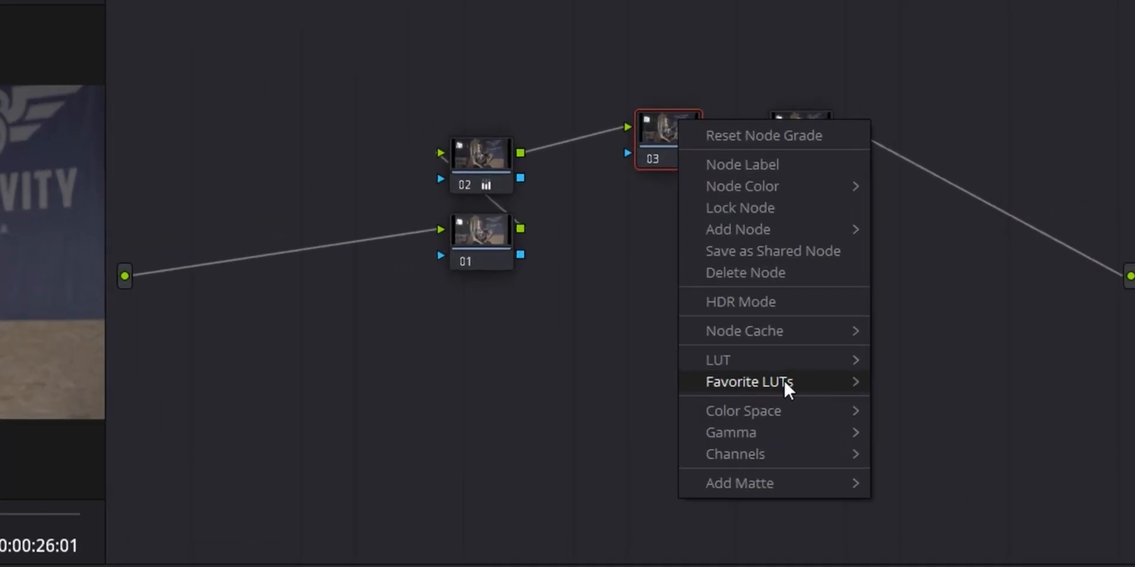
mouse_move(749, 382)
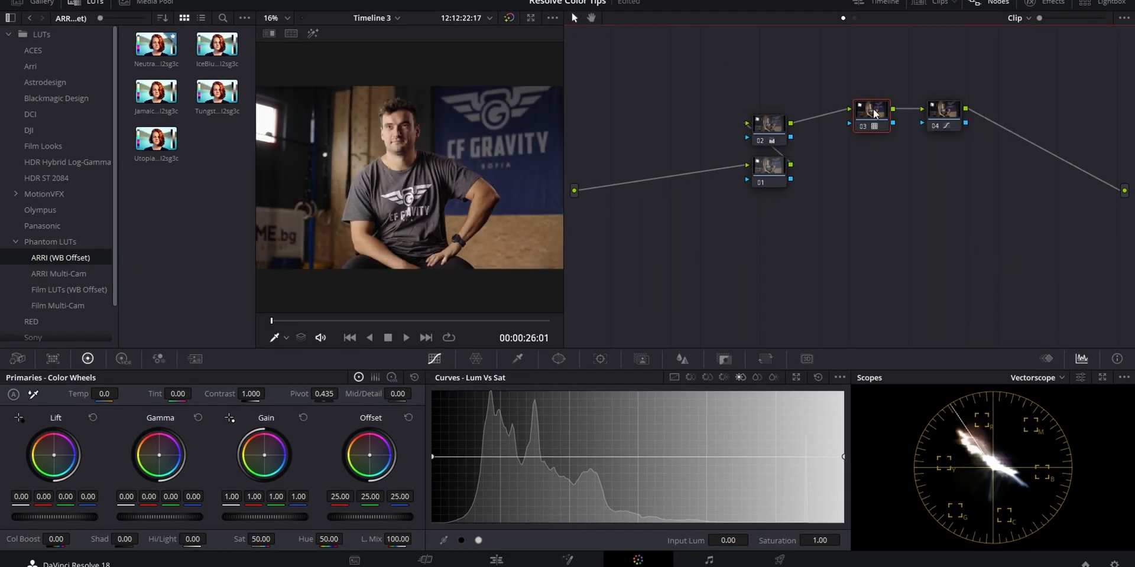
right_click(871, 116)
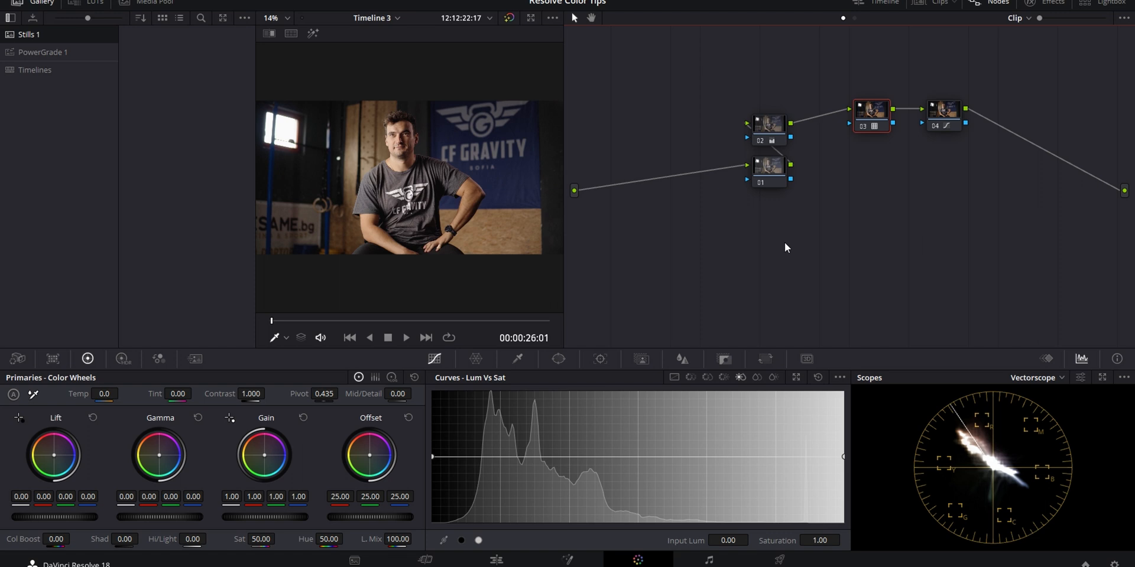
mouse_move(649, 220)
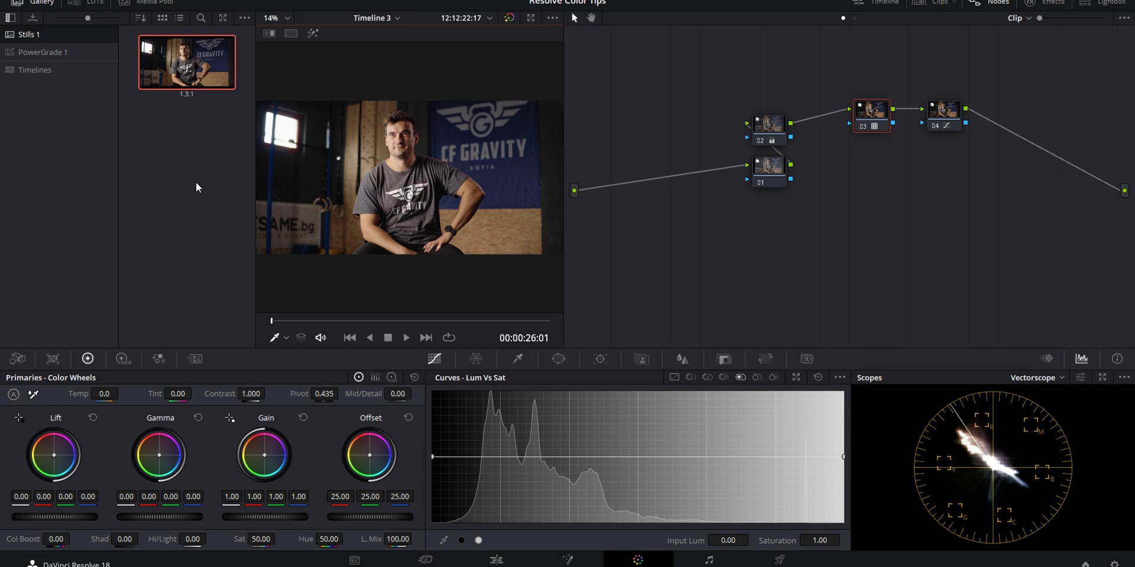
mouse_move(191, 167)
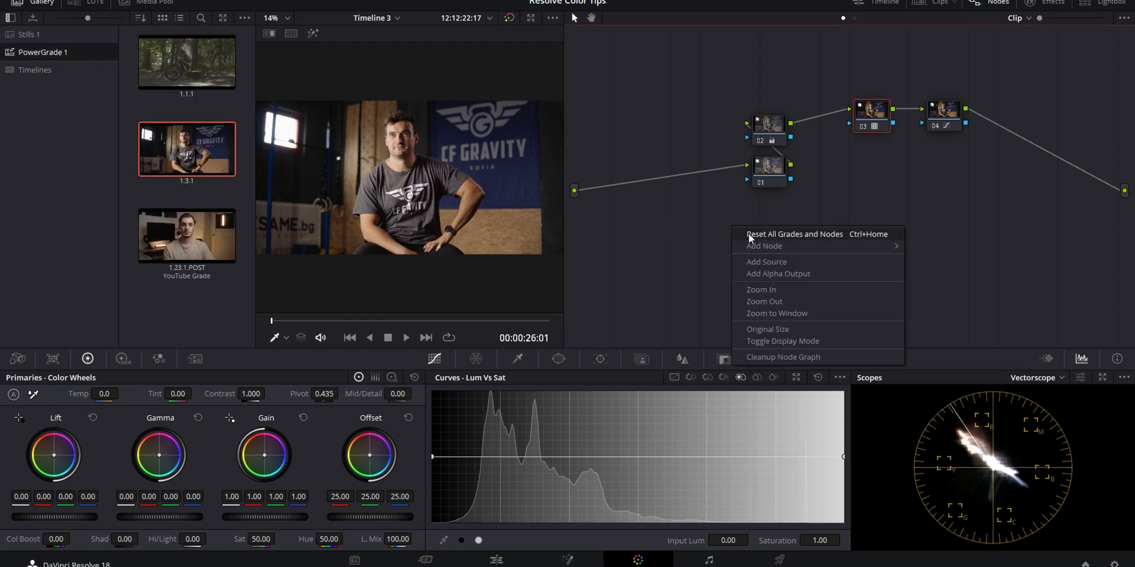
Step: Reset all grades and nodes, then warm node 01's offset to 25.11/24.73/24.63
left_click(793, 234)
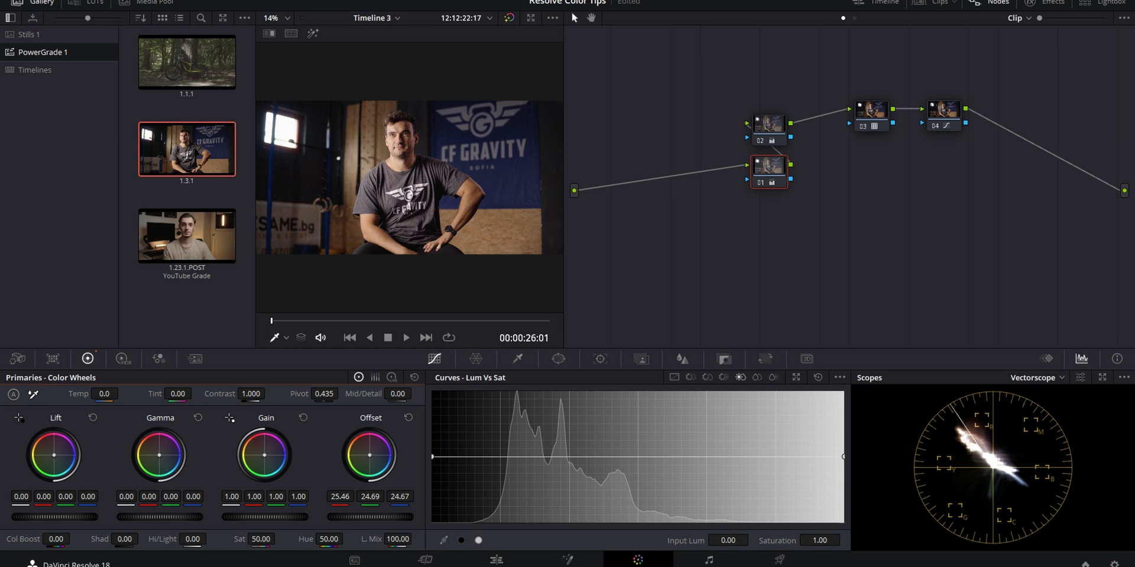
left_click_drag(369, 452, 369, 460)
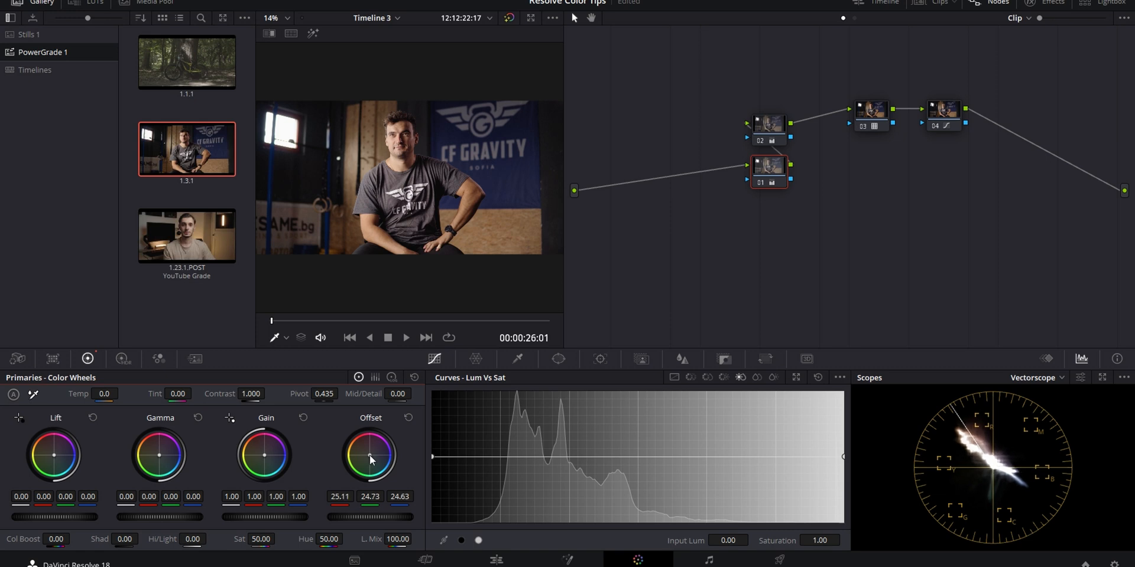
mouse_move(680, 331)
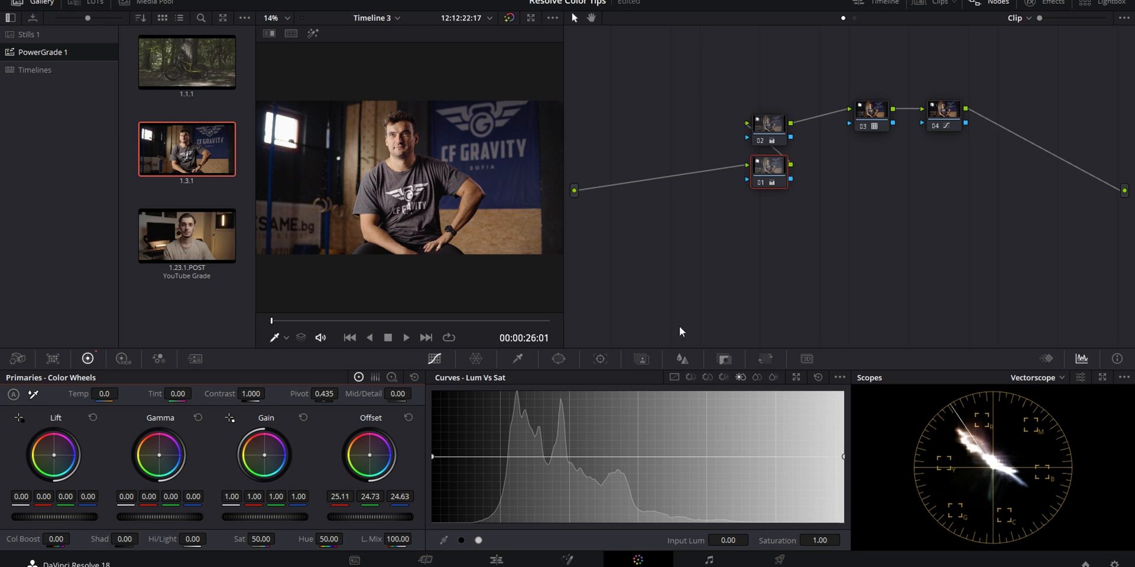